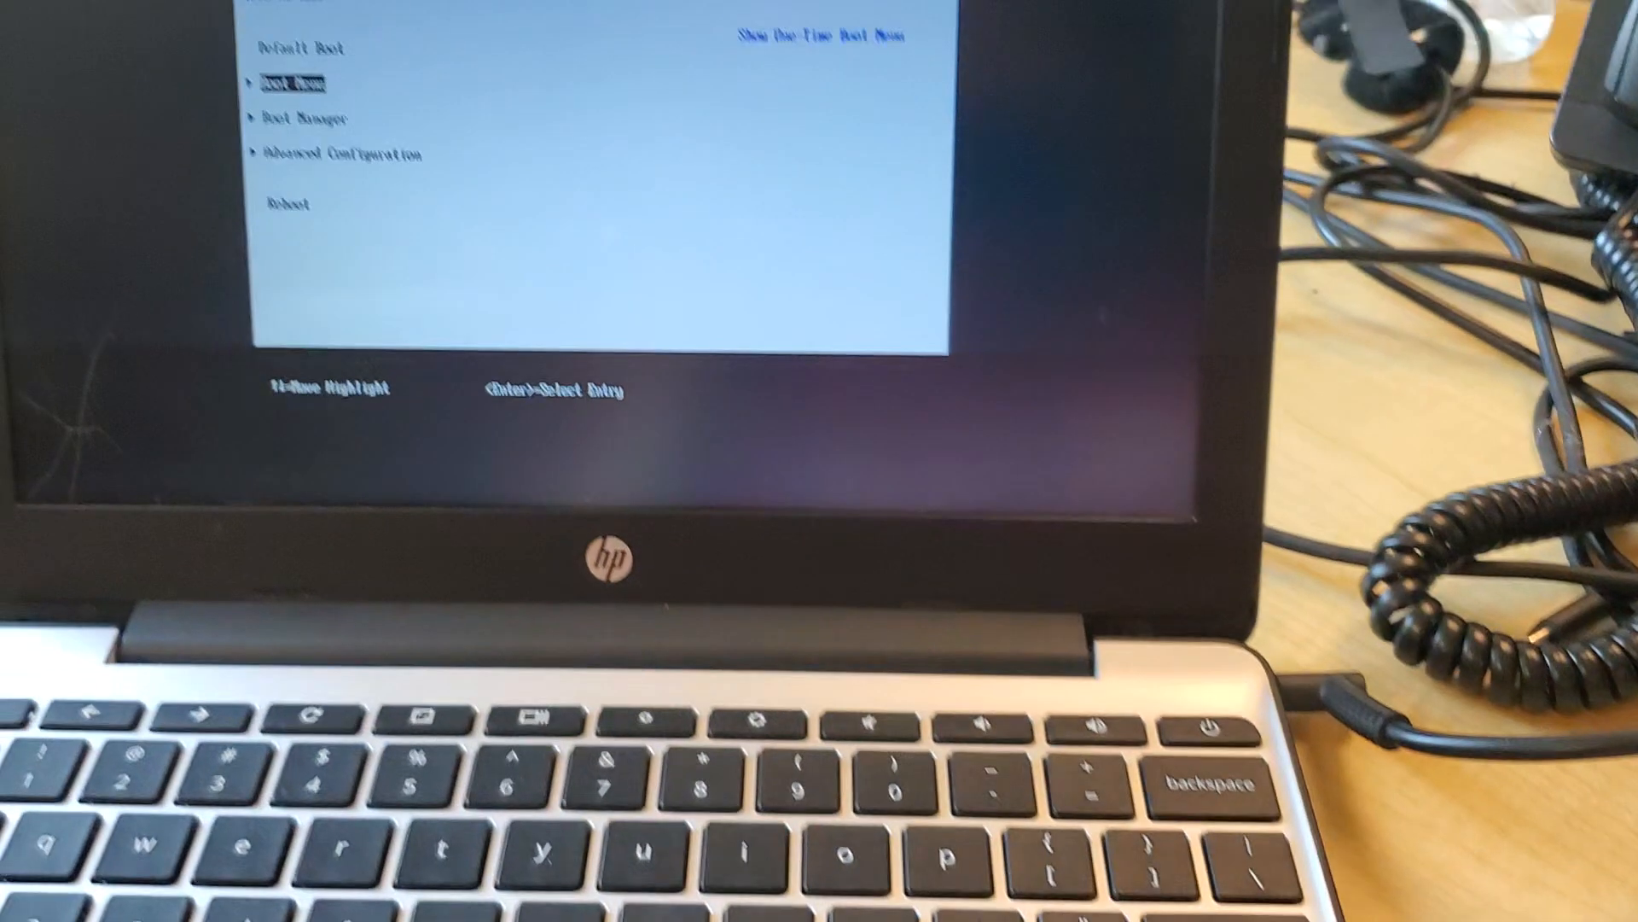
# - Confirm through the firmware prompts to the Boot Menu listing ChromeOS Flex, ubuntu, eMMC Device and UEFI Shell
pyautogui.press('enter')
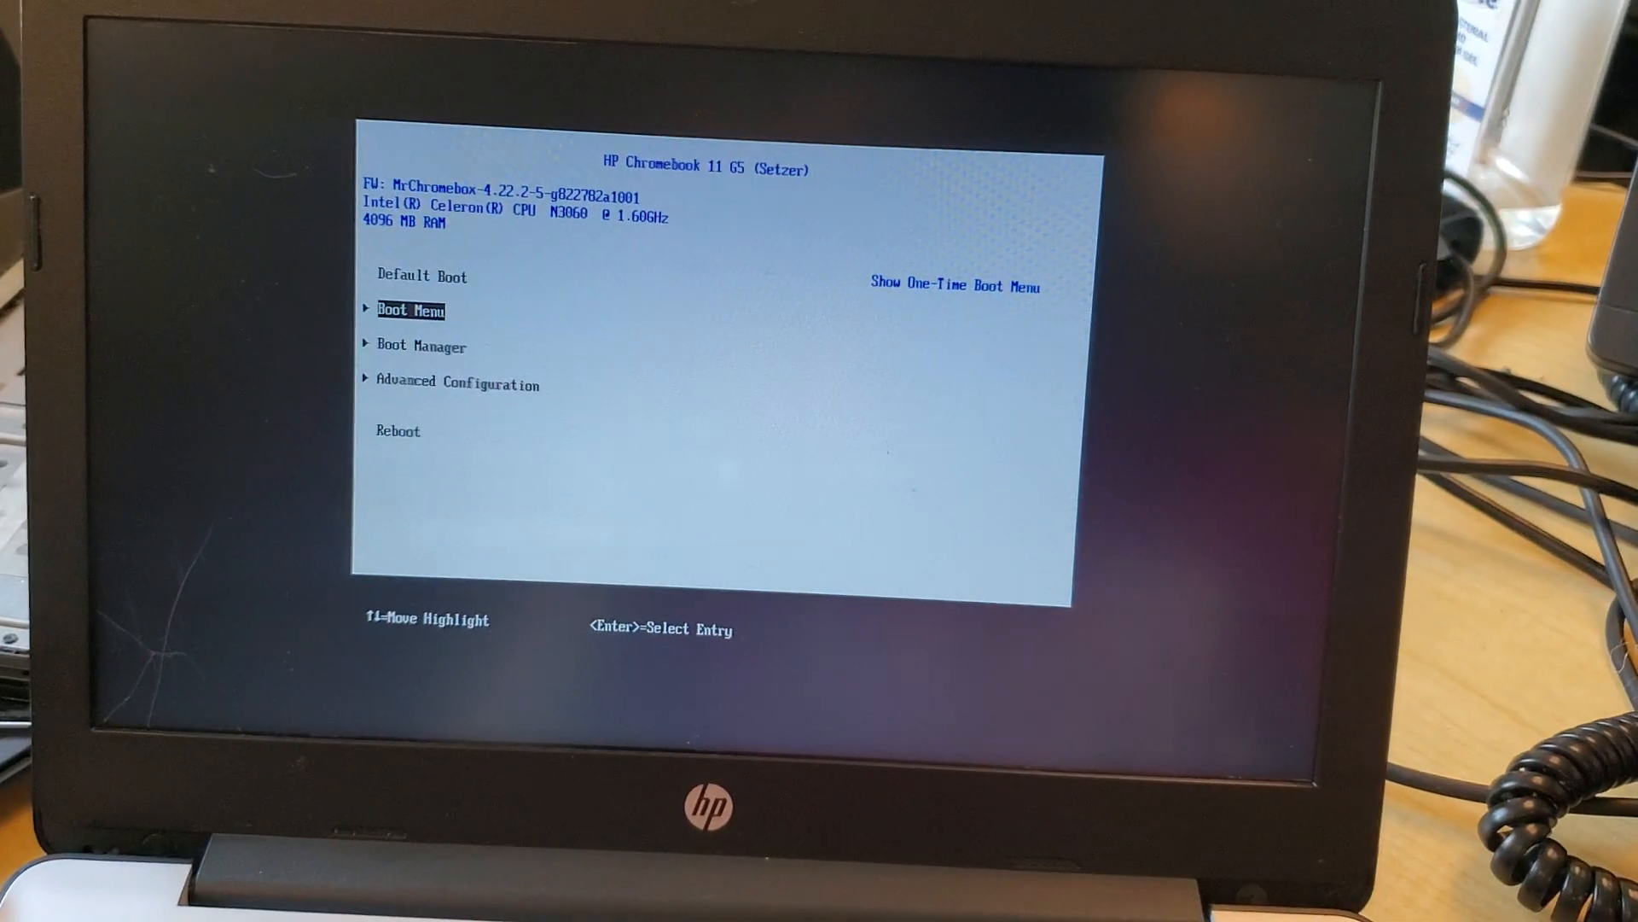
pyautogui.press('enter')
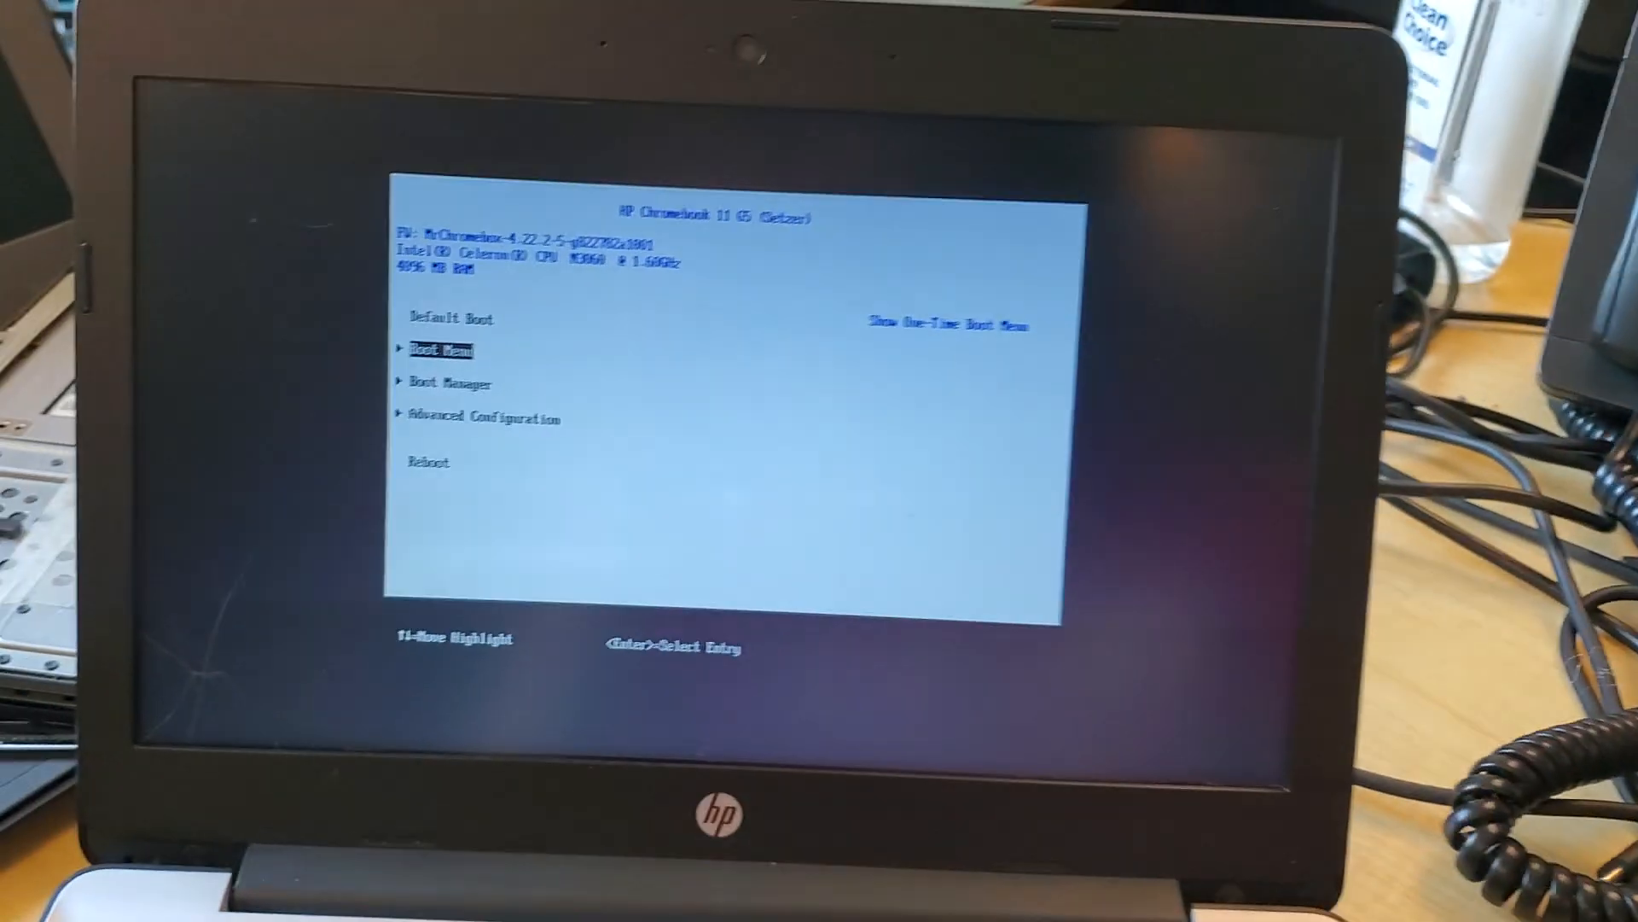
pyautogui.press('Enter')
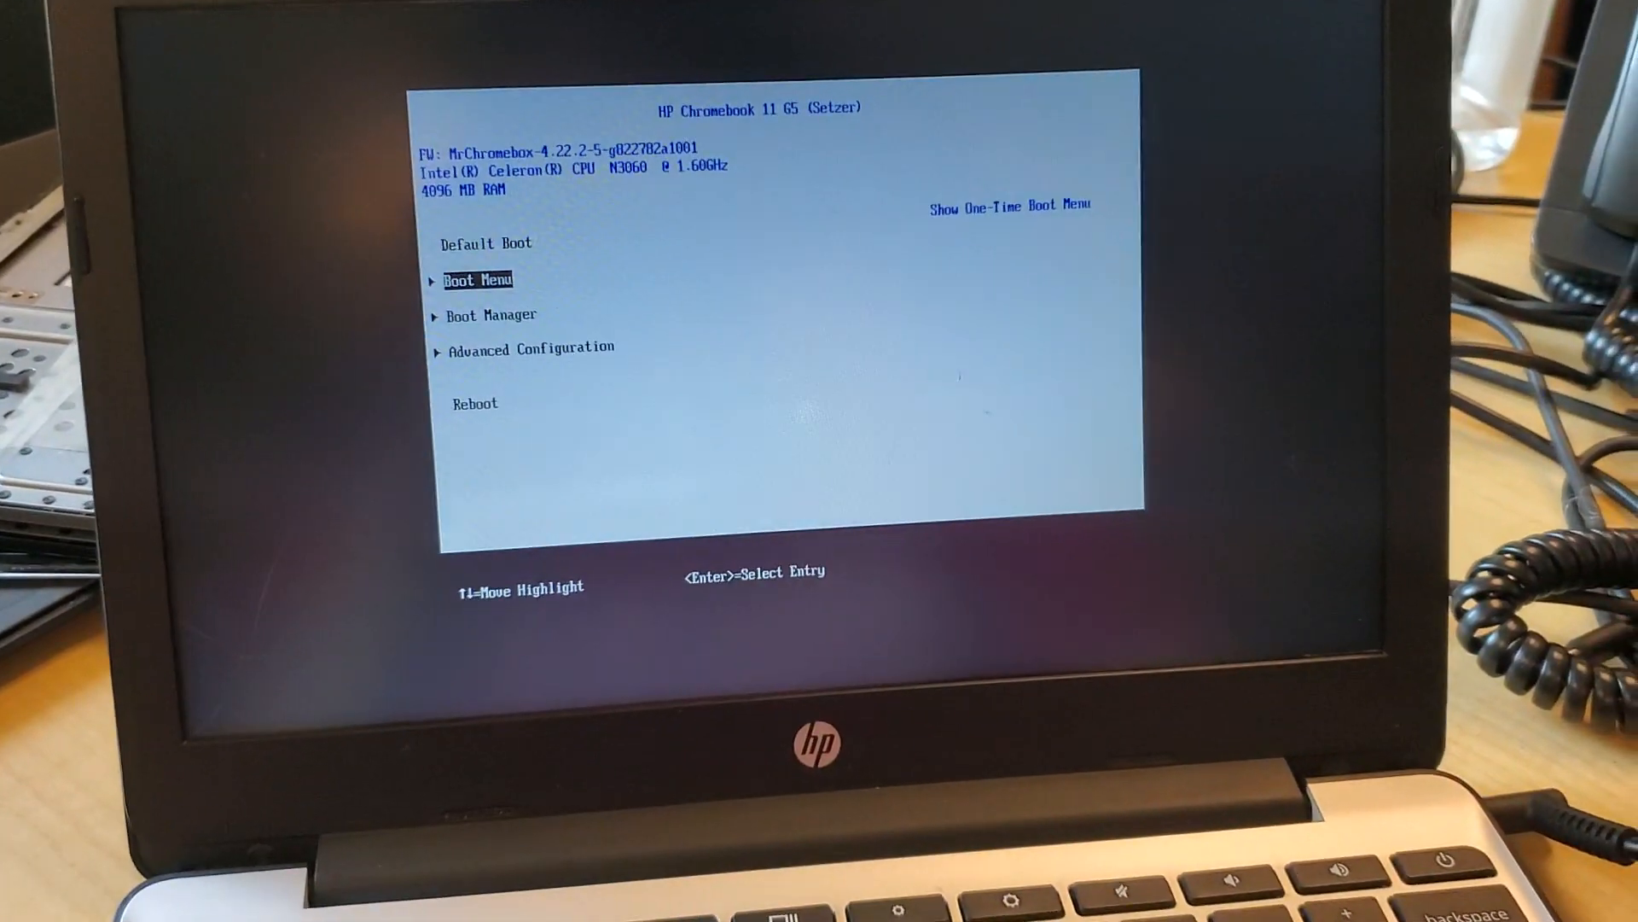
pyautogui.press('Enter')
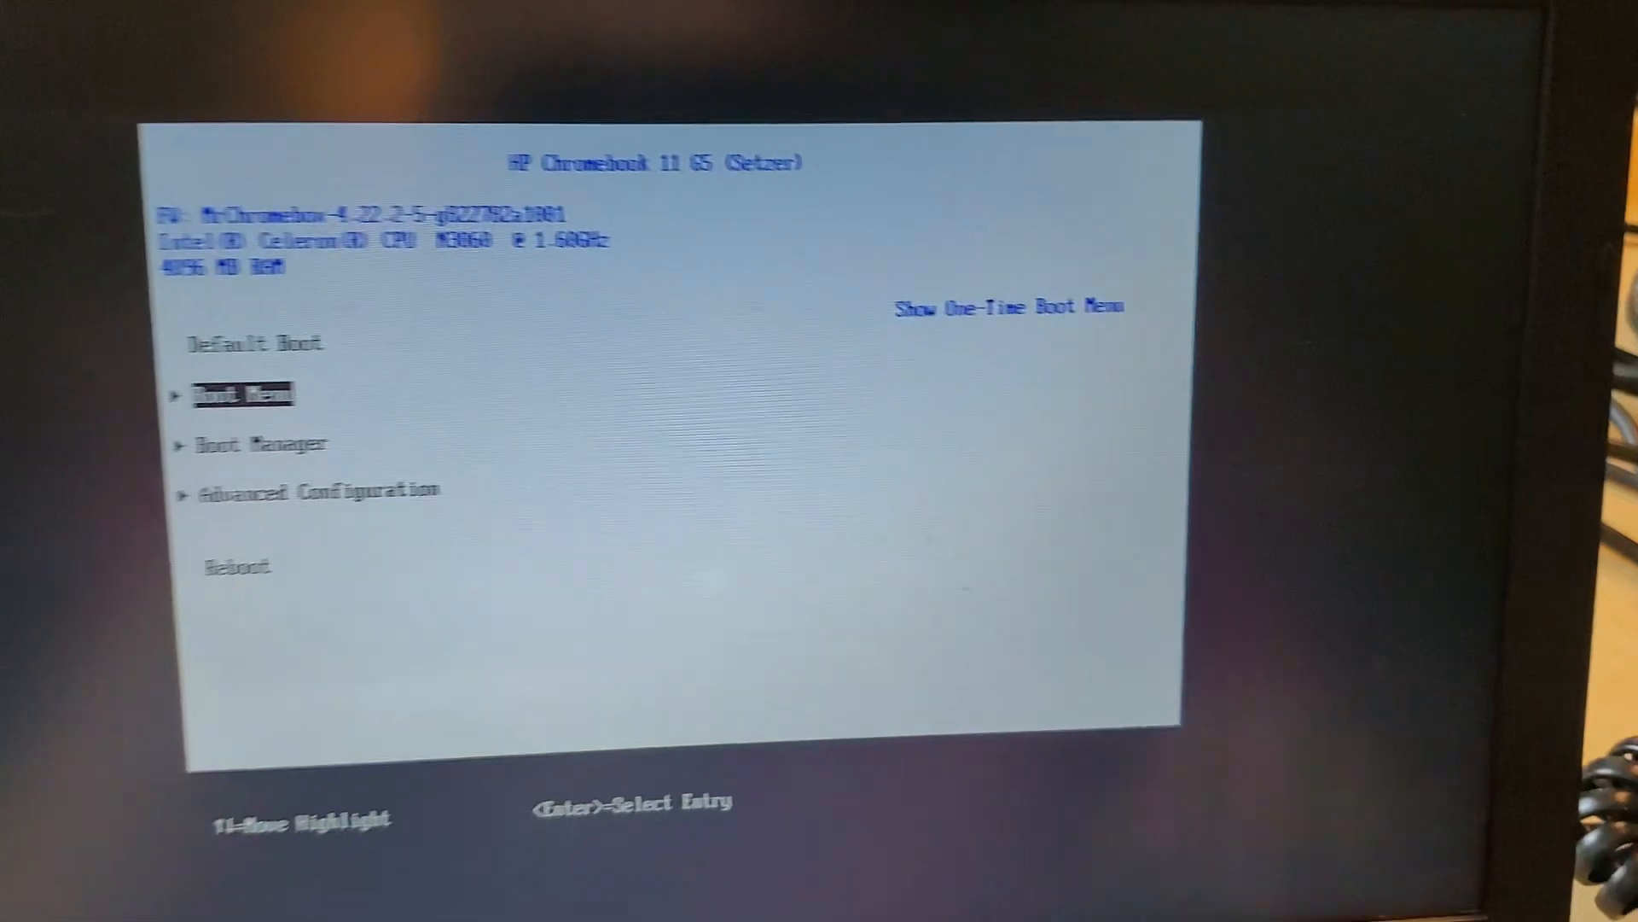
pyautogui.press('Enter')
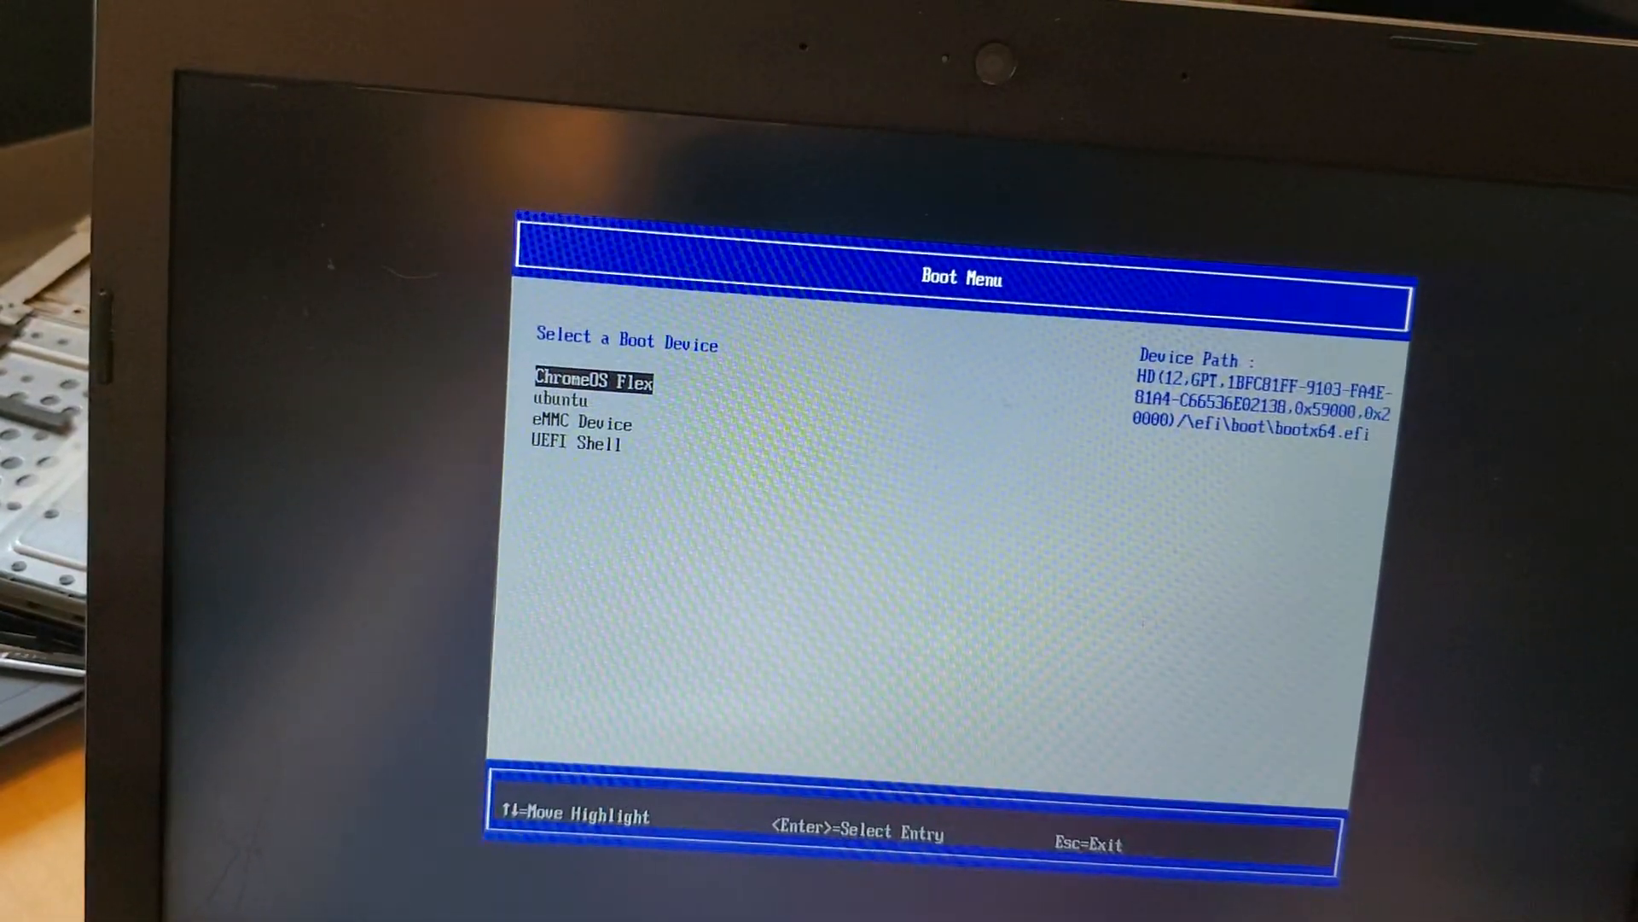